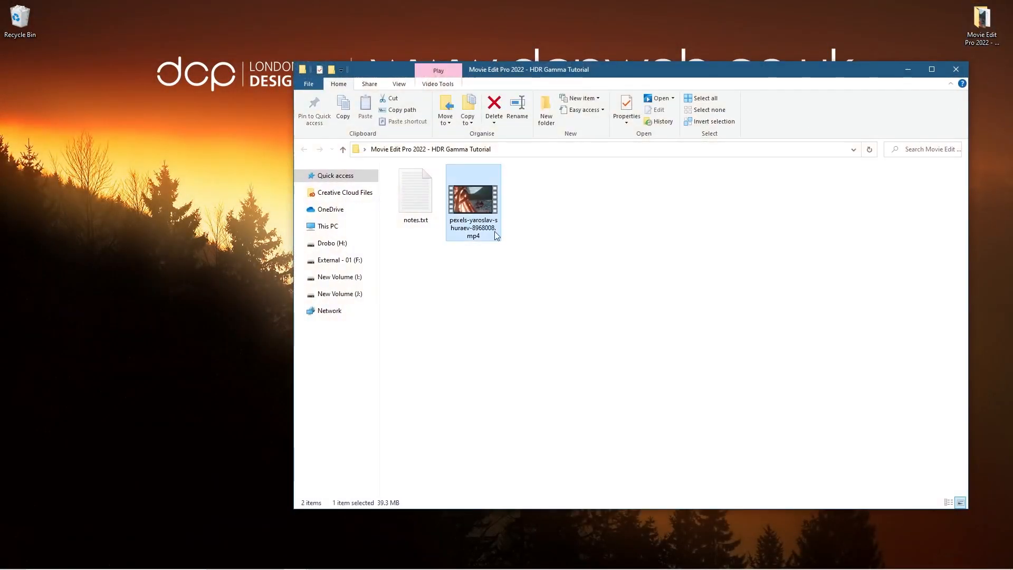
pyautogui.moveTo(518, 297)
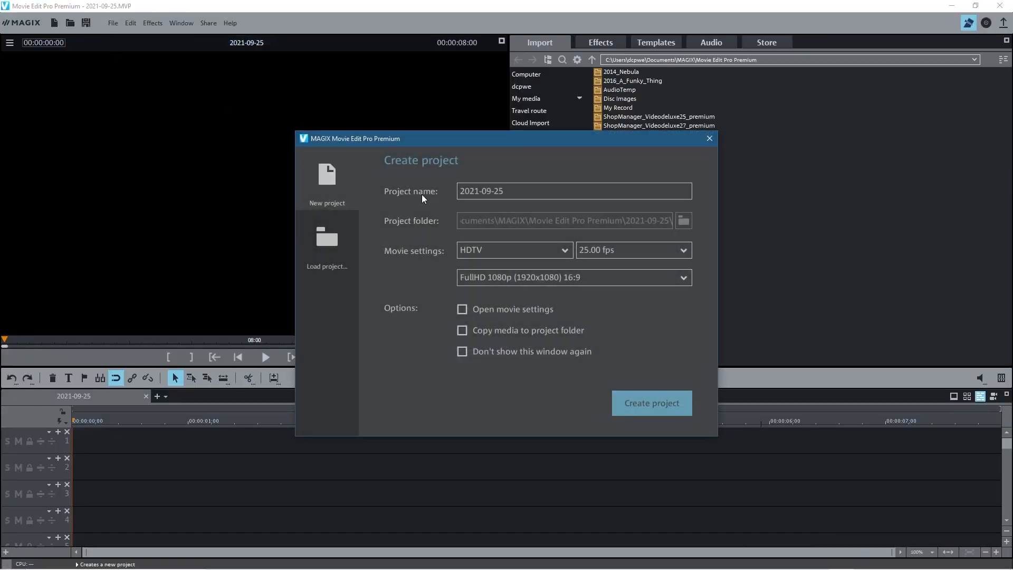
# Create the '2021-09-25' project with the default HDTV FullHD 1080p, 25 fps settings.
pyautogui.click(651, 403)
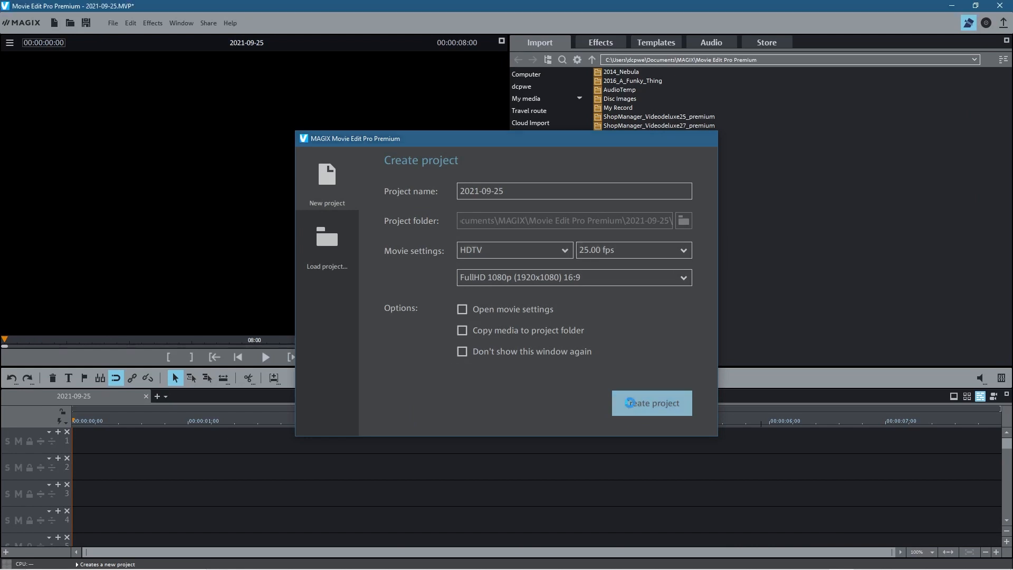
pyautogui.click(651, 403)
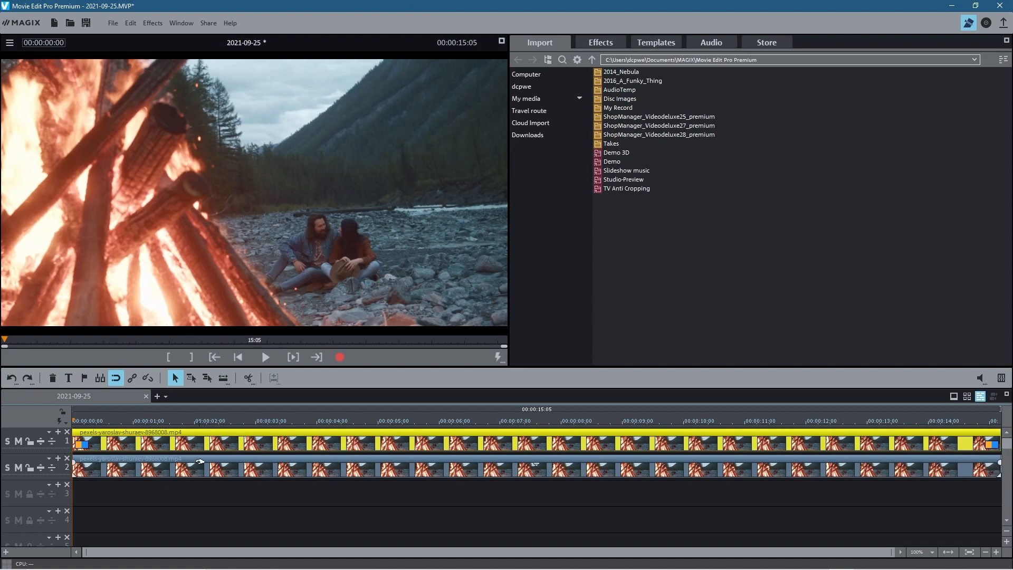
pyautogui.moveTo(225, 476)
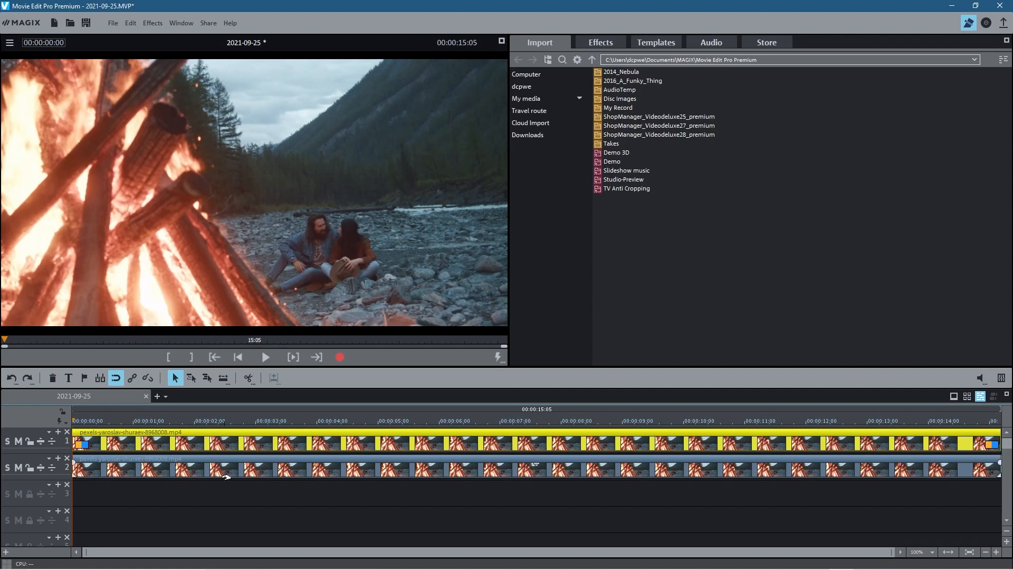
pyautogui.moveTo(226, 469)
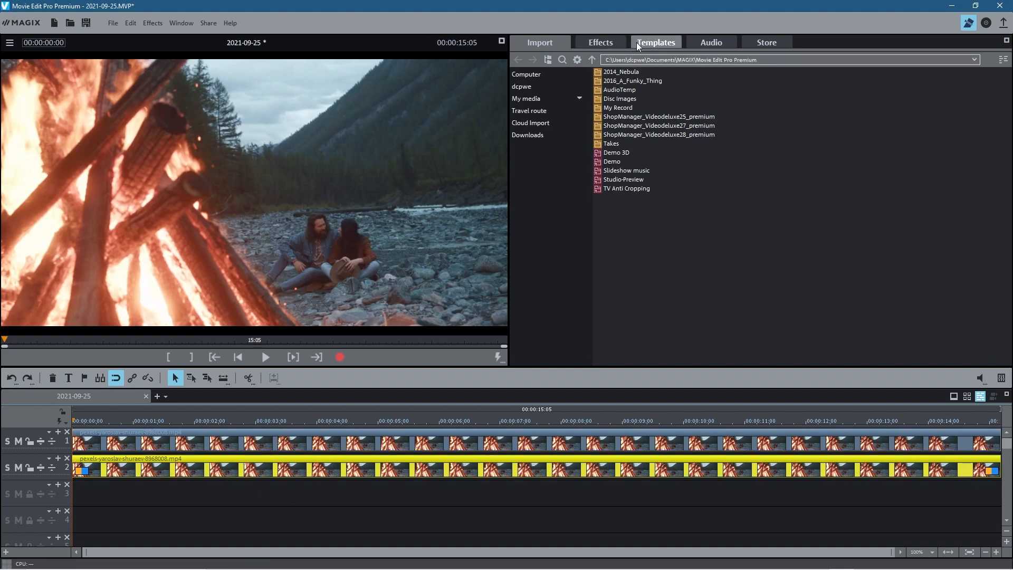
# Apply the Brightness/Contrast video effect and raise the lower clip's contrast from 50 to 62.
pyautogui.click(599, 42)
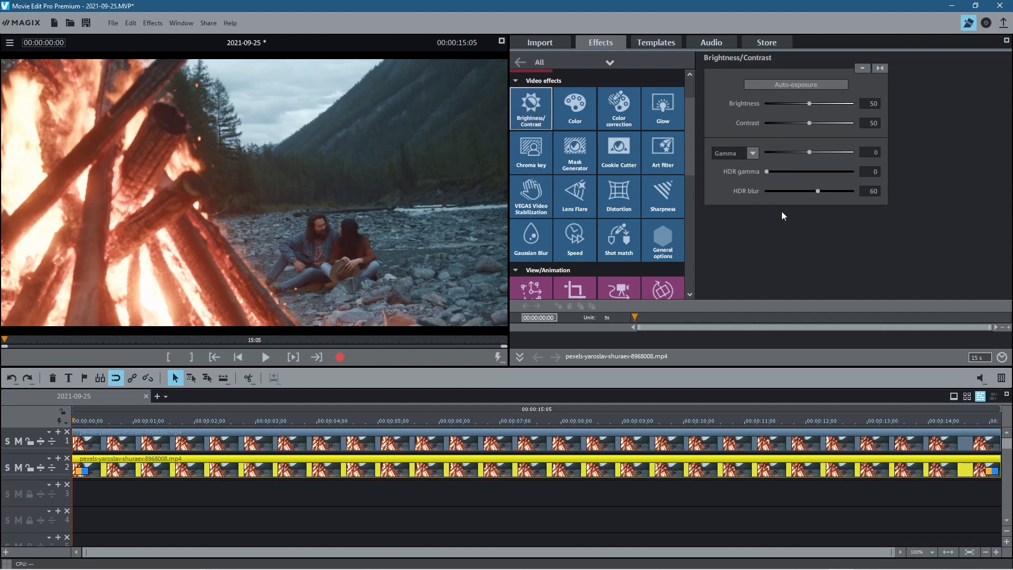
pyautogui.moveTo(822, 121)
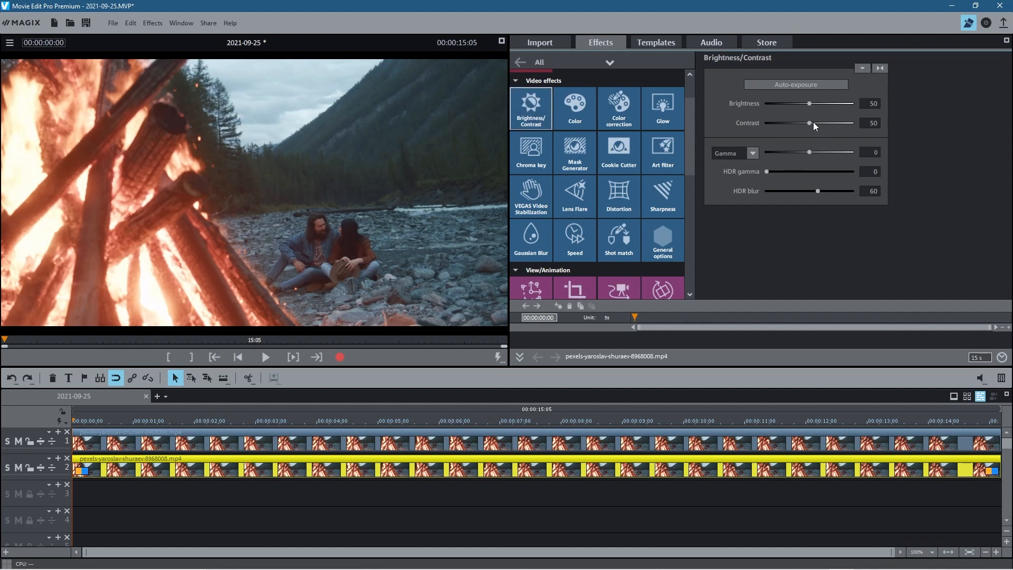
pyautogui.moveTo(810, 123); pyautogui.dragTo(818, 123)
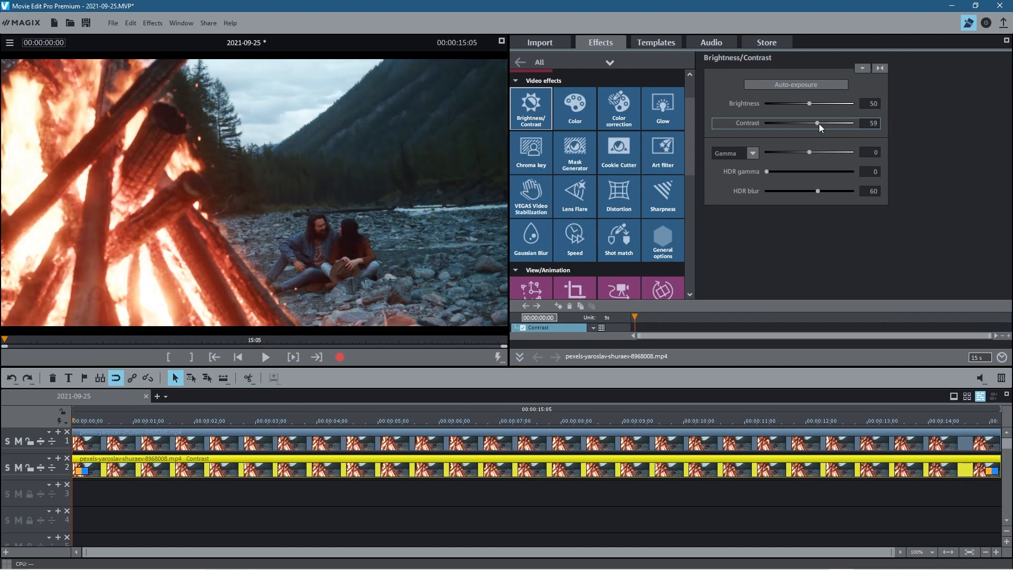
pyautogui.moveTo(818, 123); pyautogui.dragTo(821, 123)
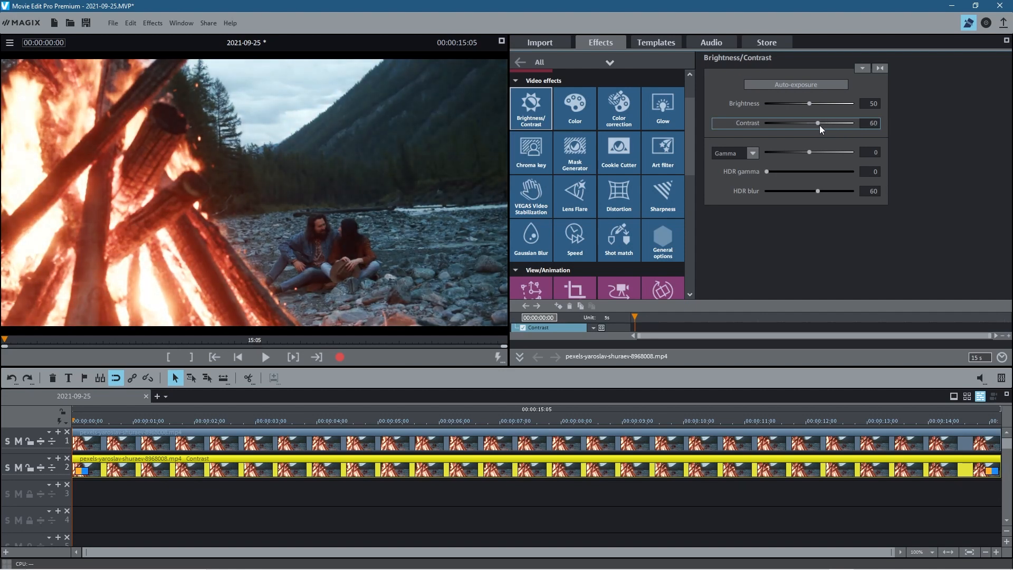
pyautogui.moveTo(818, 123); pyautogui.dragTo(822, 123)
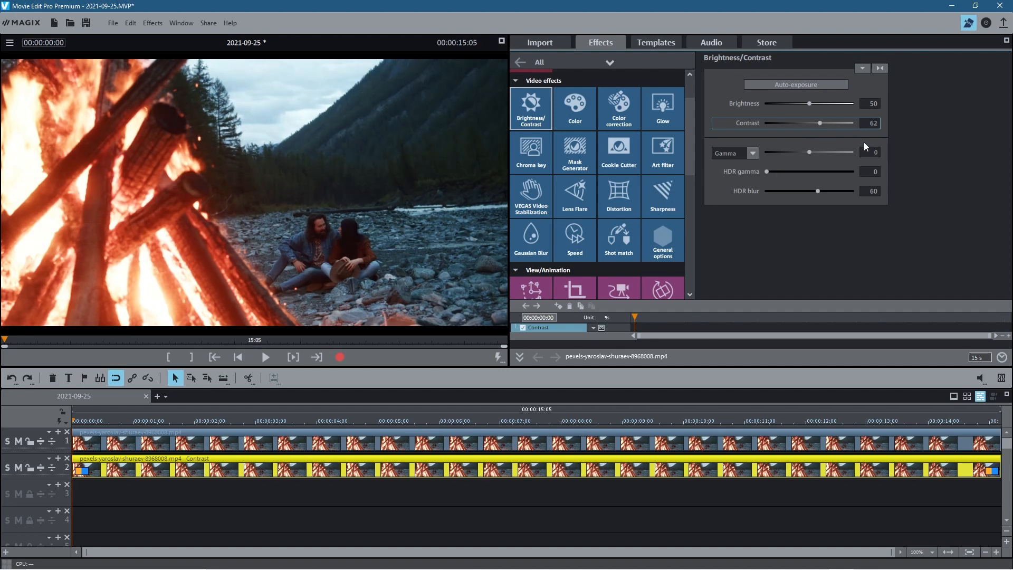
pyautogui.moveTo(227, 253)
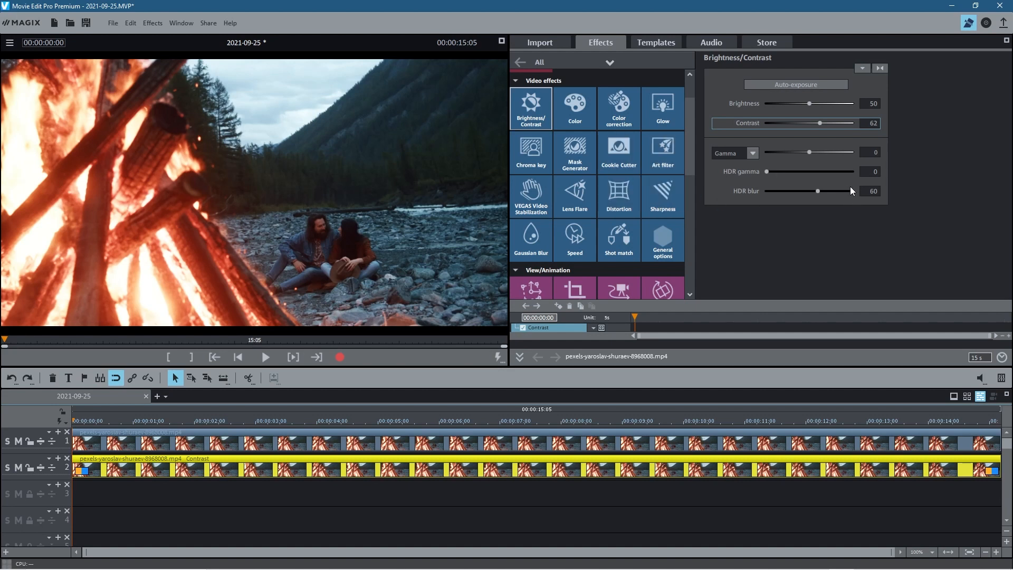
# Switch the Gamma dropdown to Lows and darken the lows to -26.
pyautogui.click(751, 153)
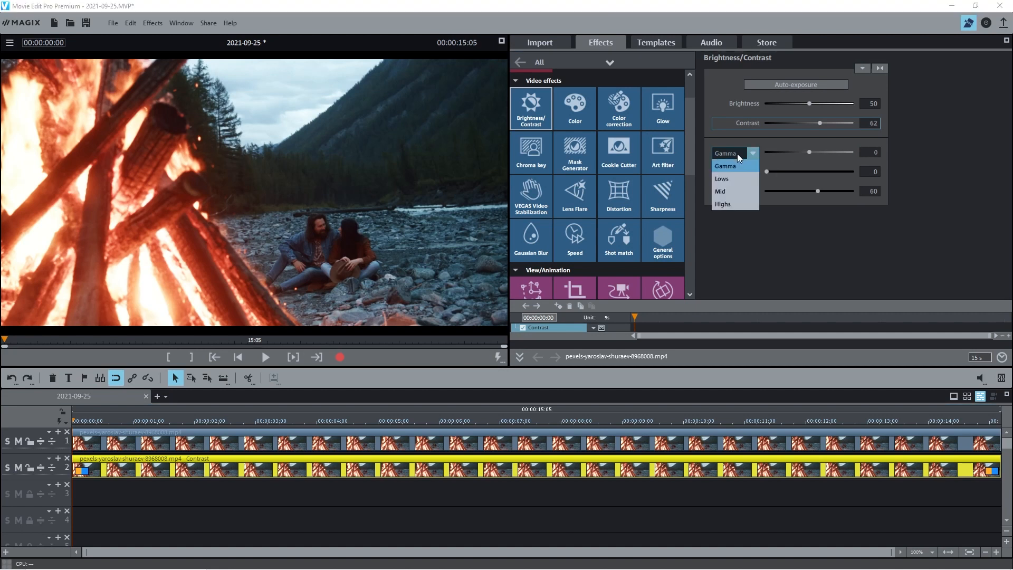
pyautogui.click(721, 178)
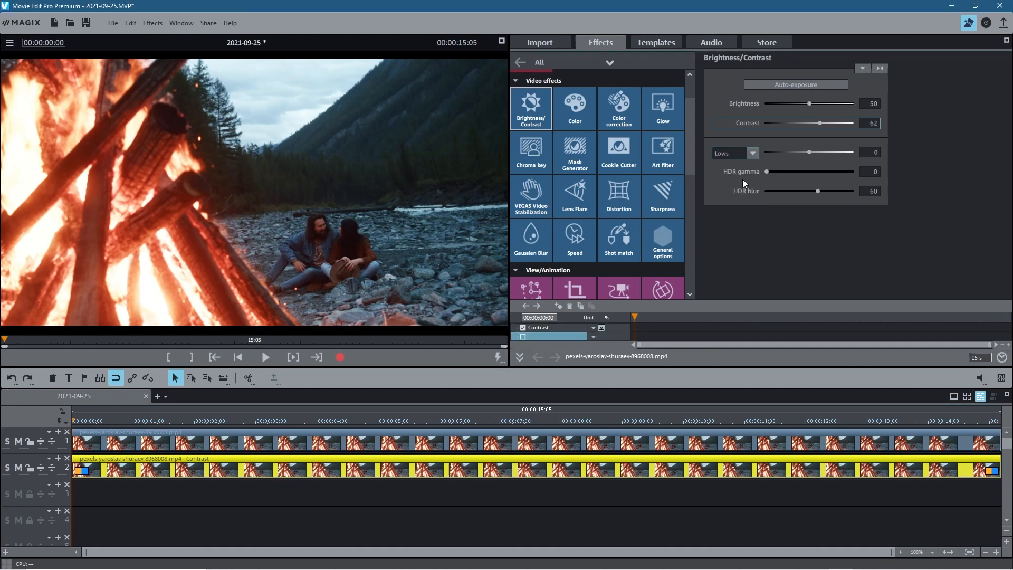
pyautogui.moveTo(809, 152); pyautogui.dragTo(807, 152)
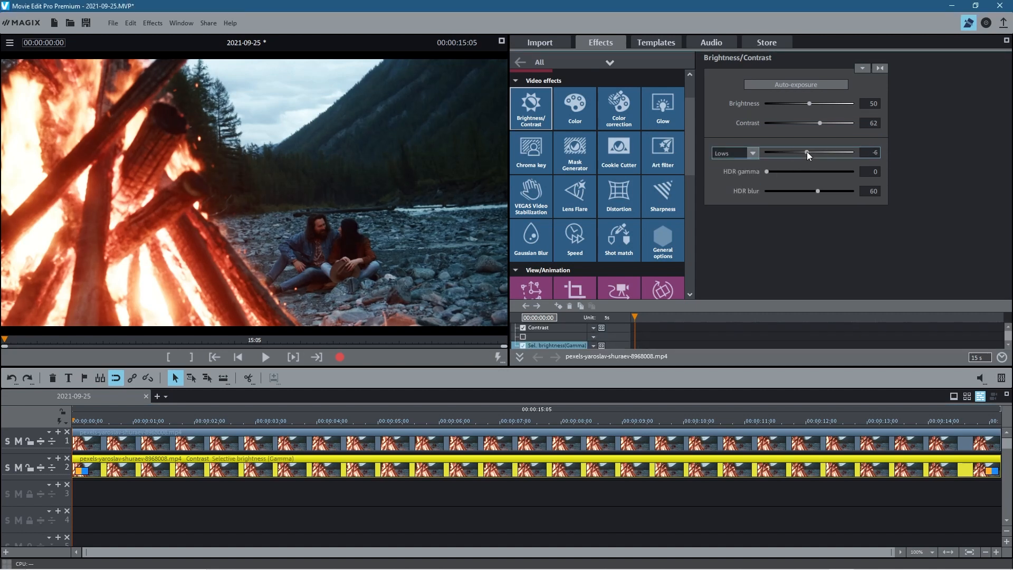
pyautogui.moveTo(806, 153); pyautogui.dragTo(801, 152)
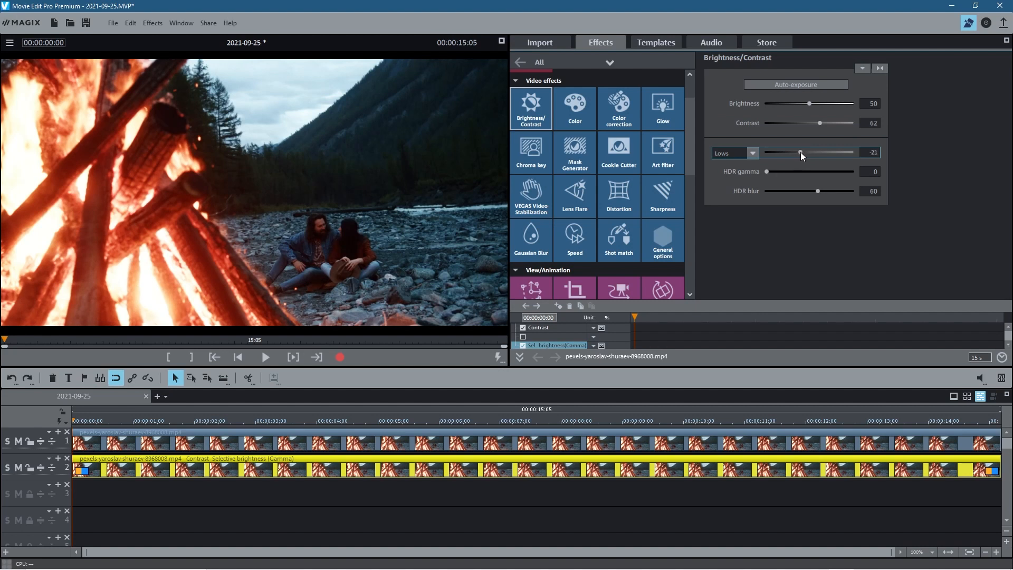
pyautogui.moveTo(801, 152); pyautogui.dragTo(797, 152)
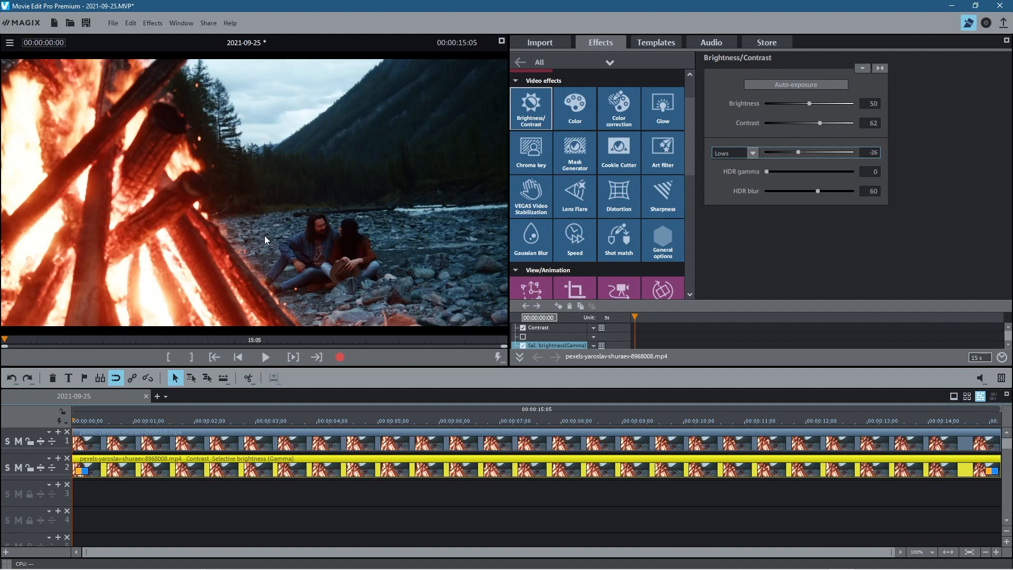
pyautogui.moveTo(769, 173)
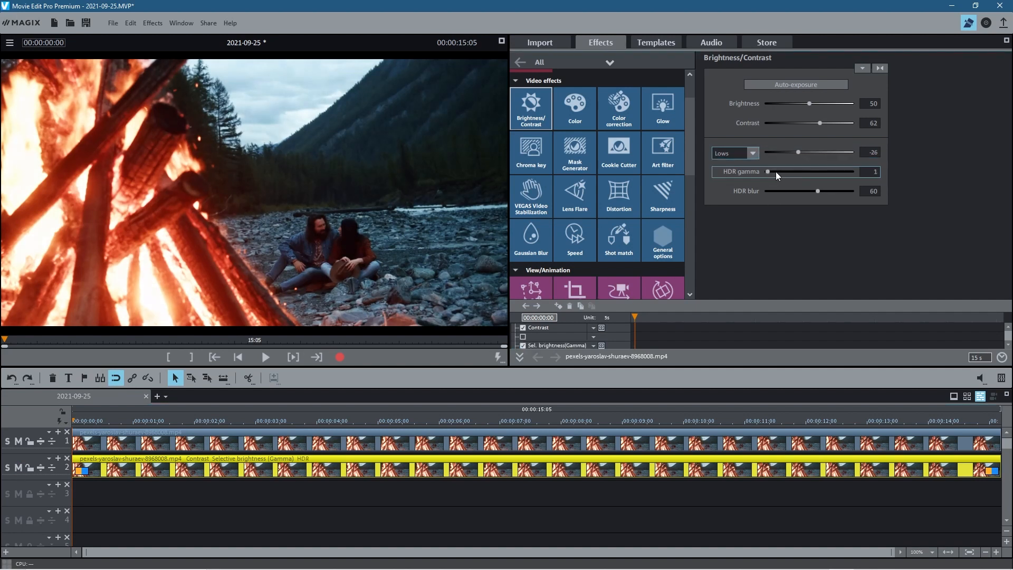
# Push the HDR gamma slider to 50, then settle it at 44.
pyautogui.moveTo(769, 171); pyautogui.dragTo(809, 170)
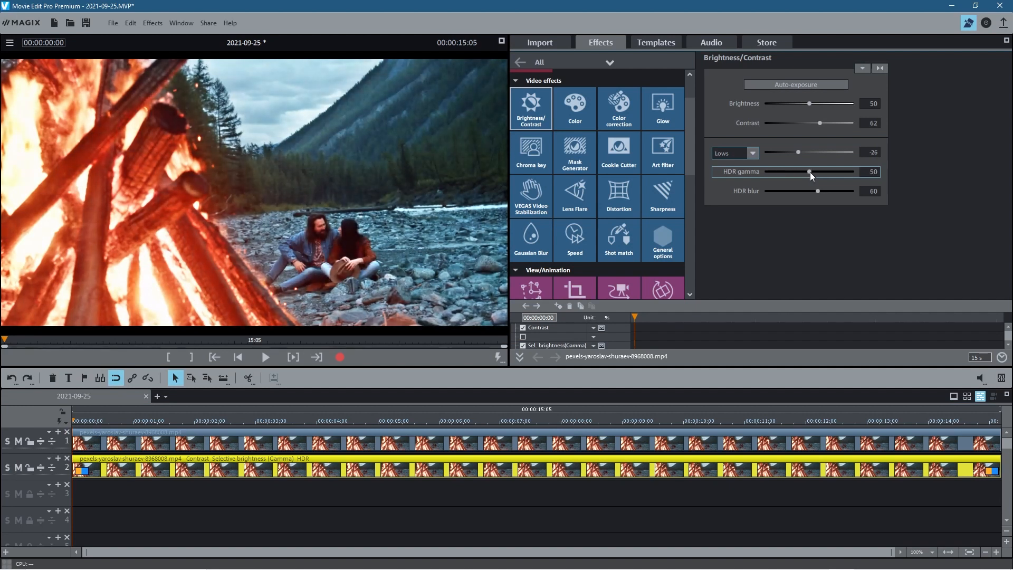
pyautogui.moveTo(809, 171); pyautogui.dragTo(803, 171)
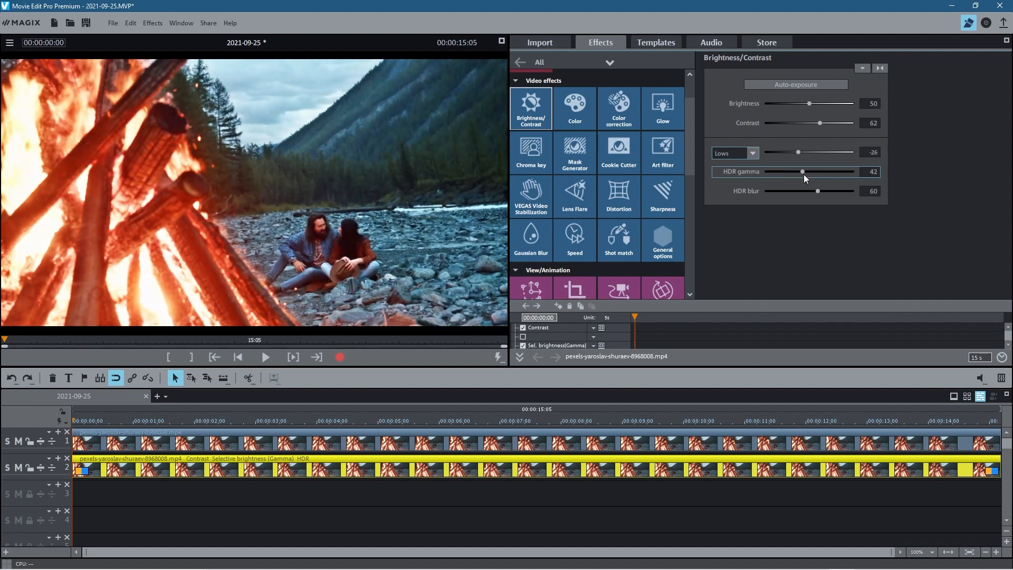
pyautogui.moveTo(802, 172); pyautogui.dragTo(805, 172)
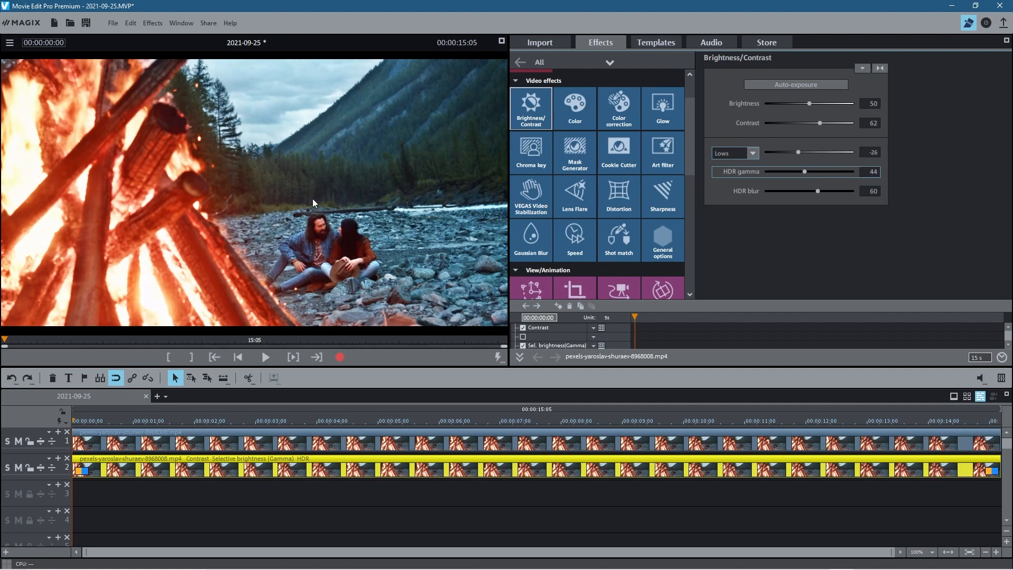
pyautogui.moveTo(336, 155)
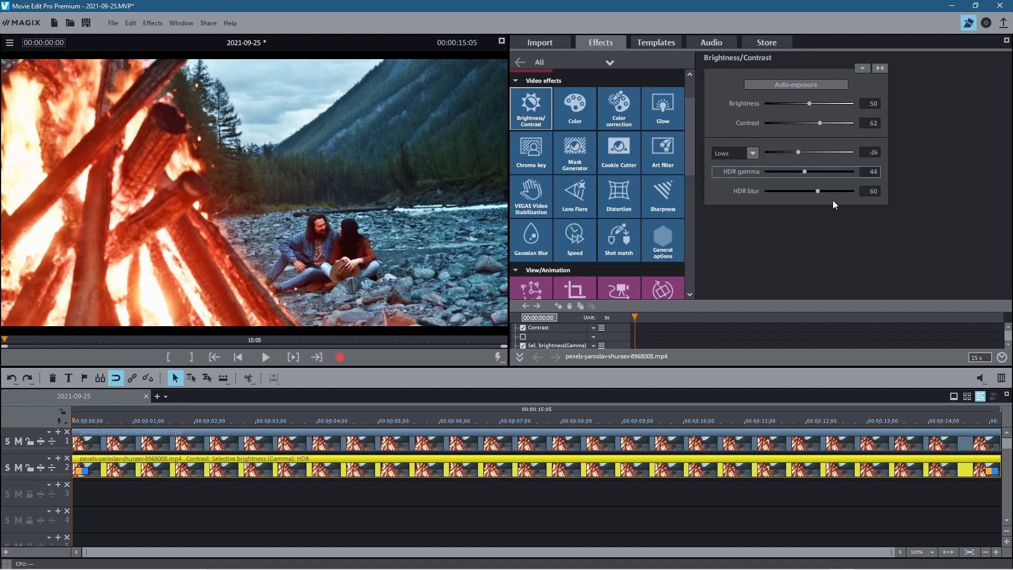
pyautogui.moveTo(645, 347)
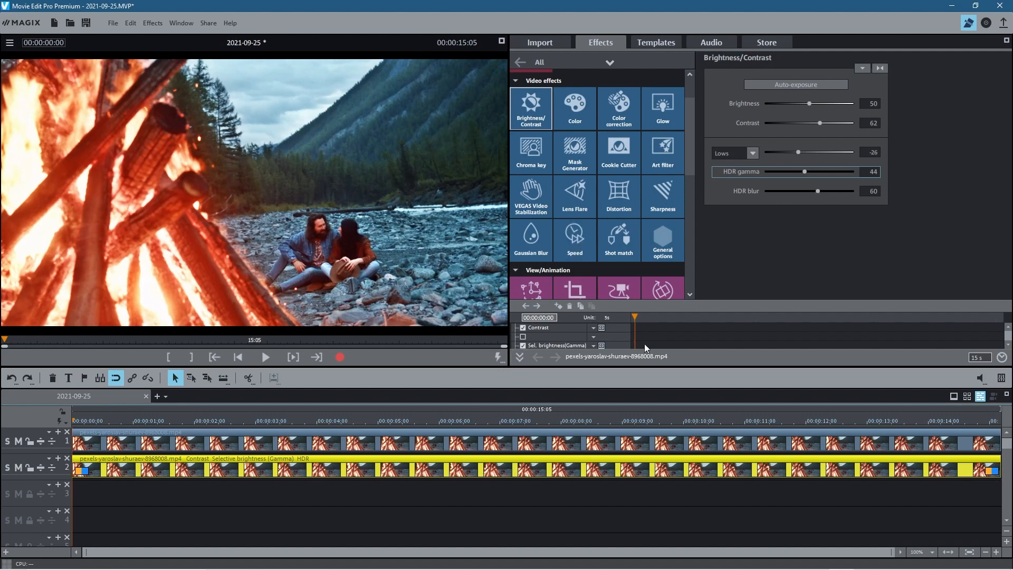
# Try HDR blur values from 0 to 85, finally settling the blur at 70.
pyautogui.moveTo(818, 191); pyautogui.dragTo(822, 191)
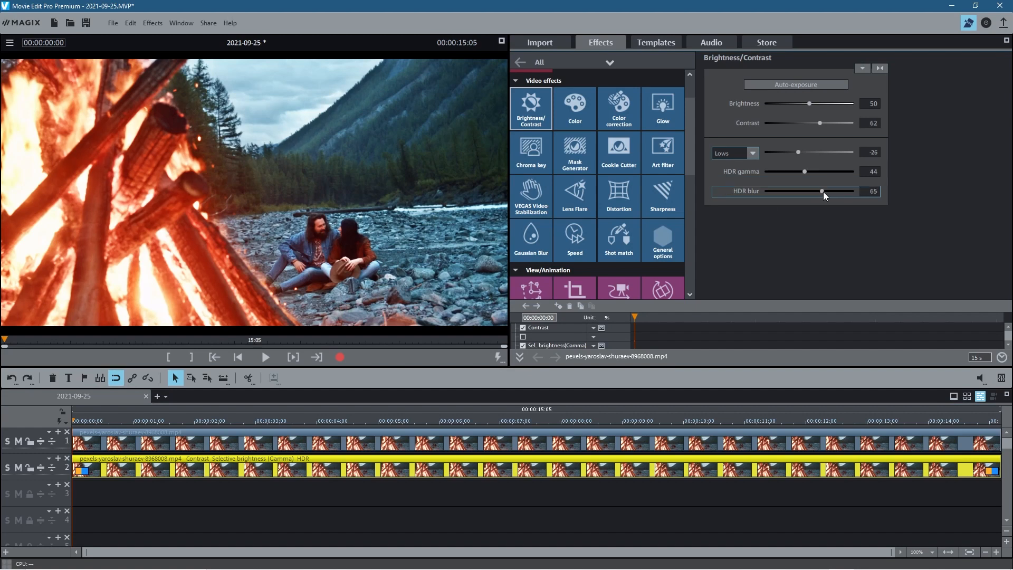
pyautogui.moveTo(821, 191); pyautogui.dragTo(766, 191)
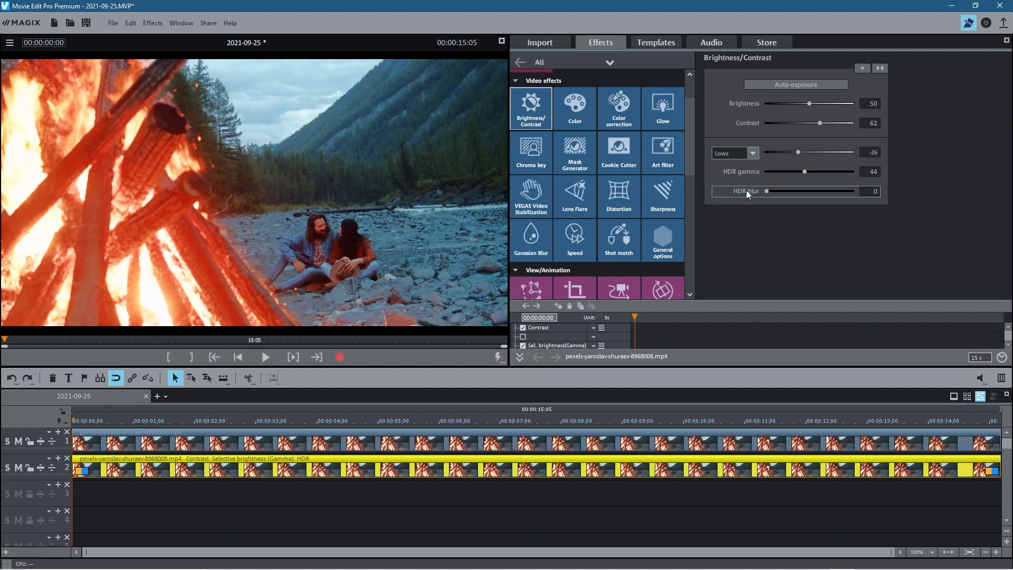
pyautogui.moveTo(752, 195)
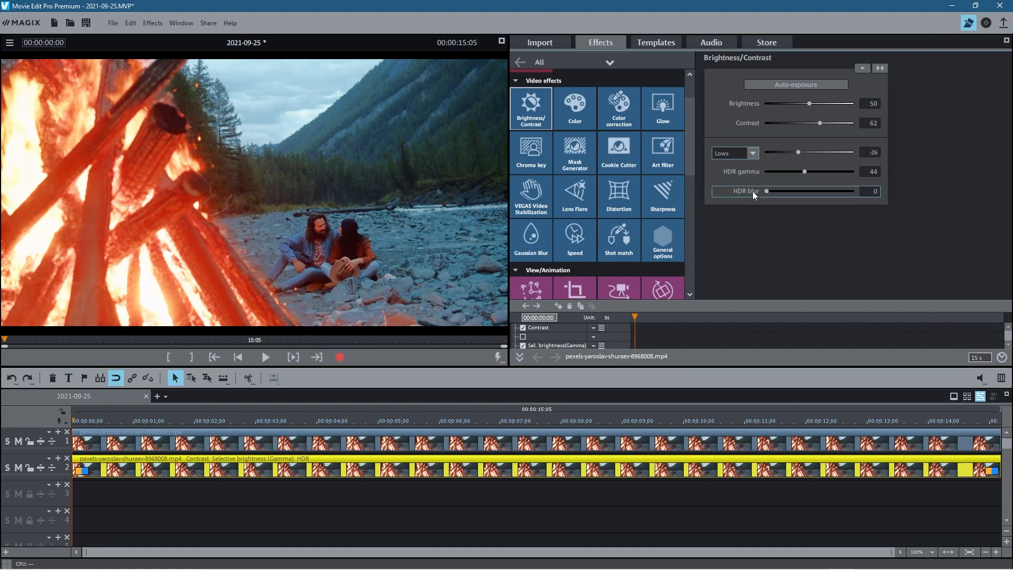
pyautogui.moveTo(766, 190); pyautogui.dragTo(828, 191)
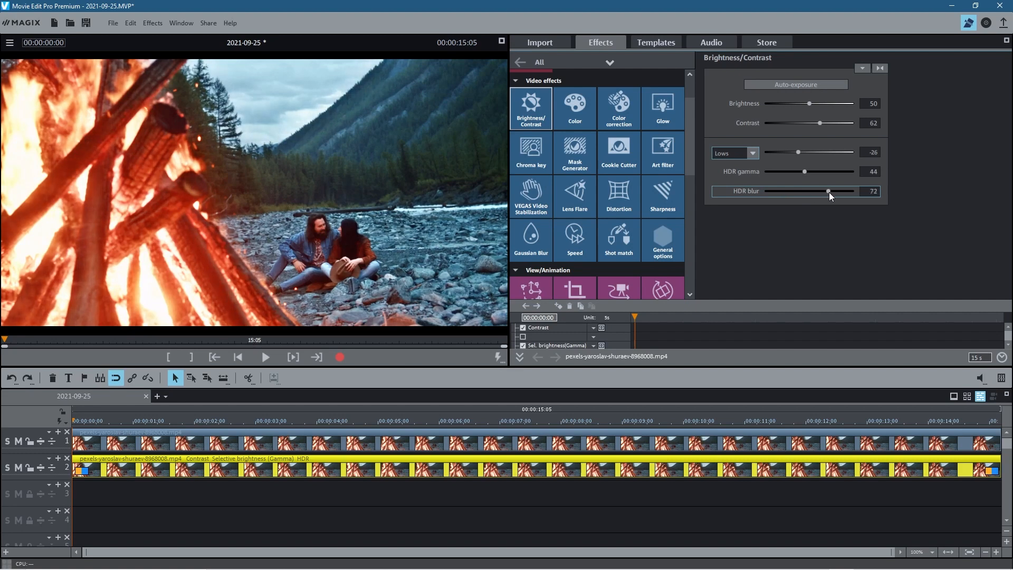
pyautogui.moveTo(828, 191); pyautogui.dragTo(840, 191)
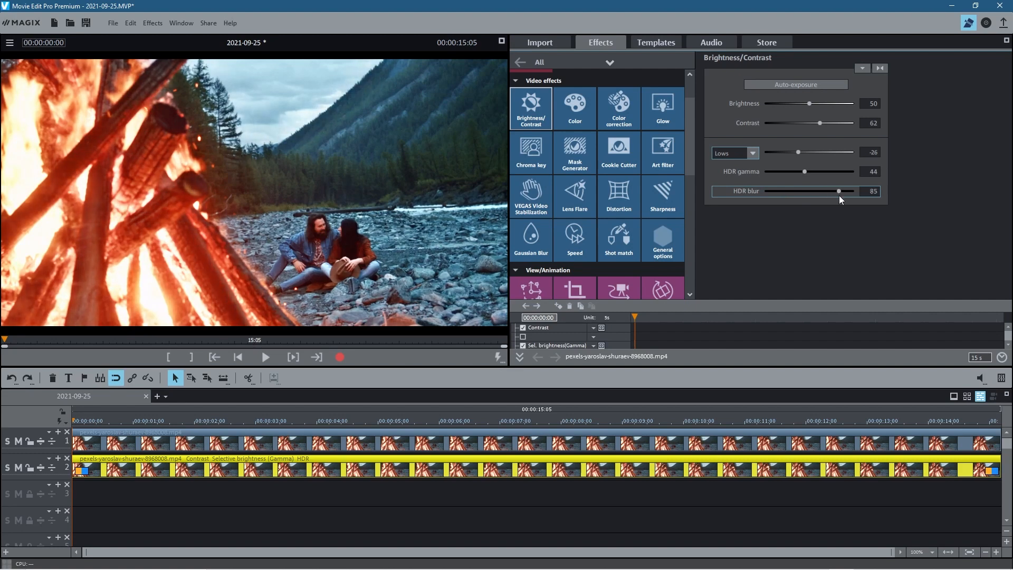
pyautogui.moveTo(839, 190); pyautogui.dragTo(807, 191)
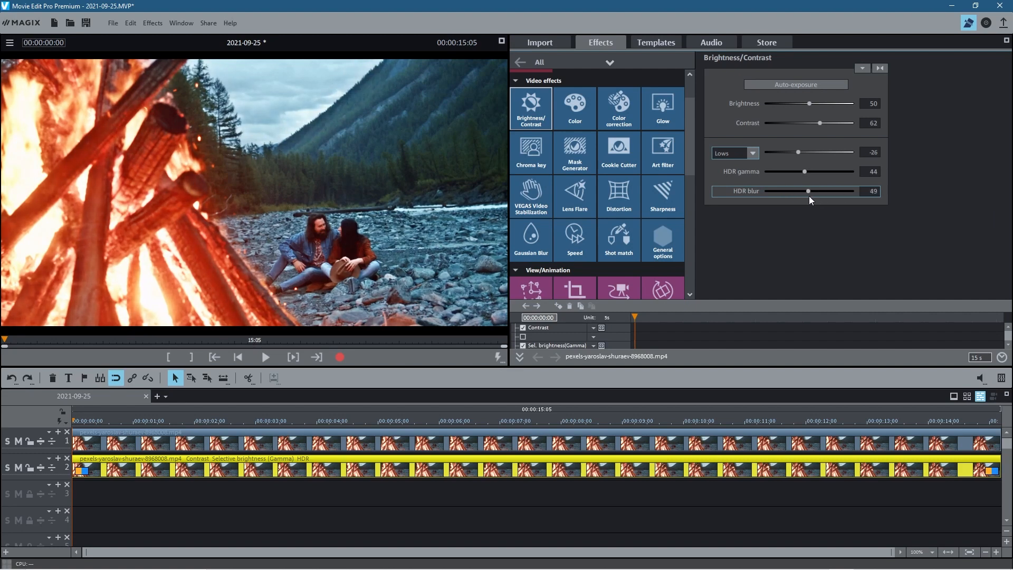
pyautogui.moveTo(807, 191); pyautogui.dragTo(794, 191)
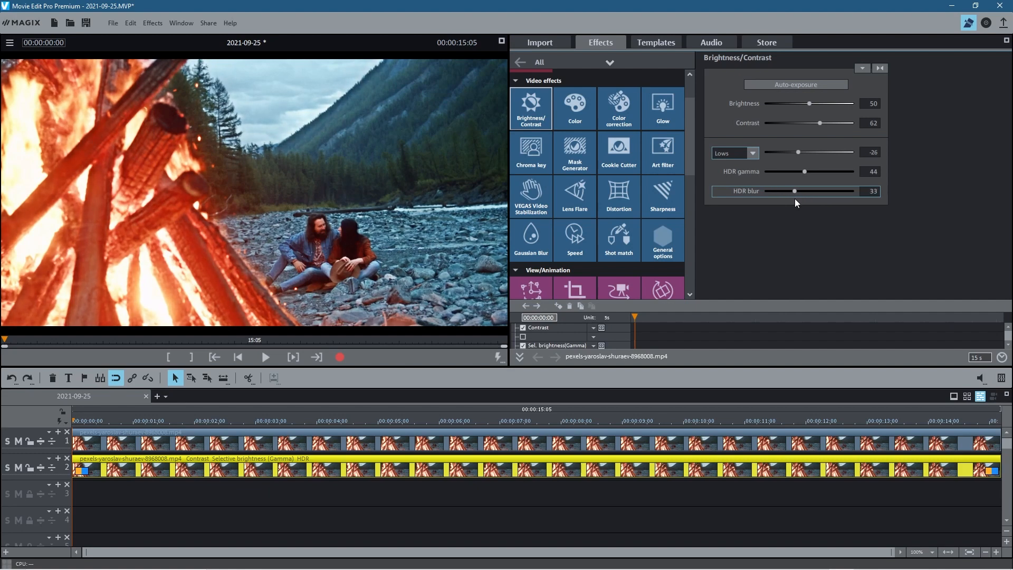
pyautogui.moveTo(794, 191); pyautogui.dragTo(824, 190)
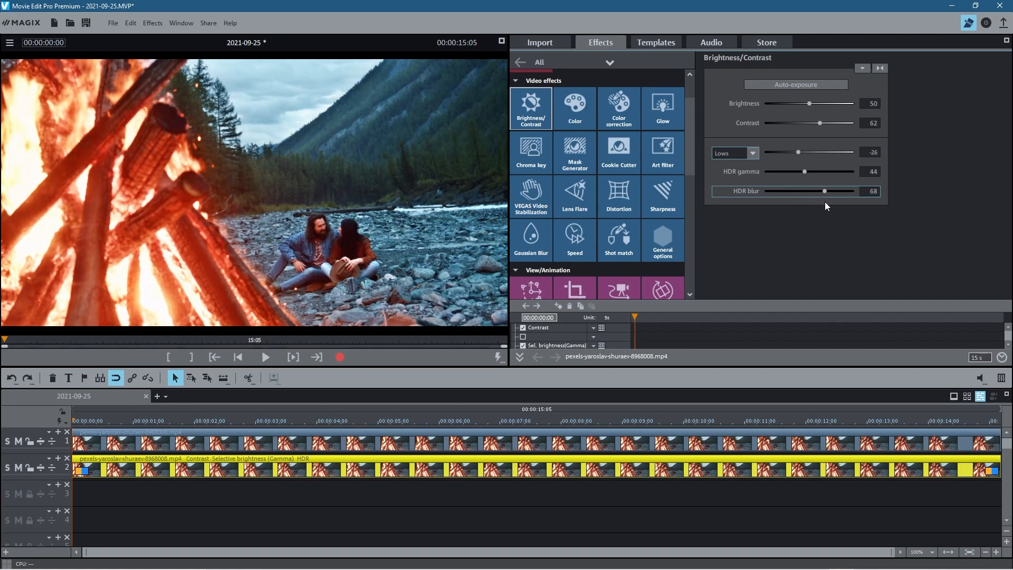
pyautogui.moveTo(824, 190); pyautogui.dragTo(827, 191)
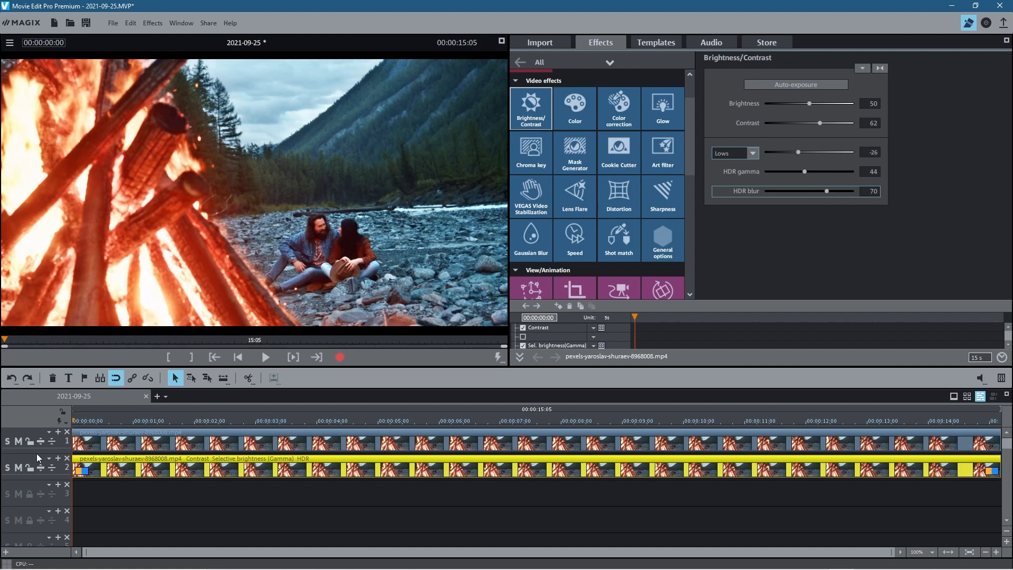
pyautogui.moveTo(18, 468)
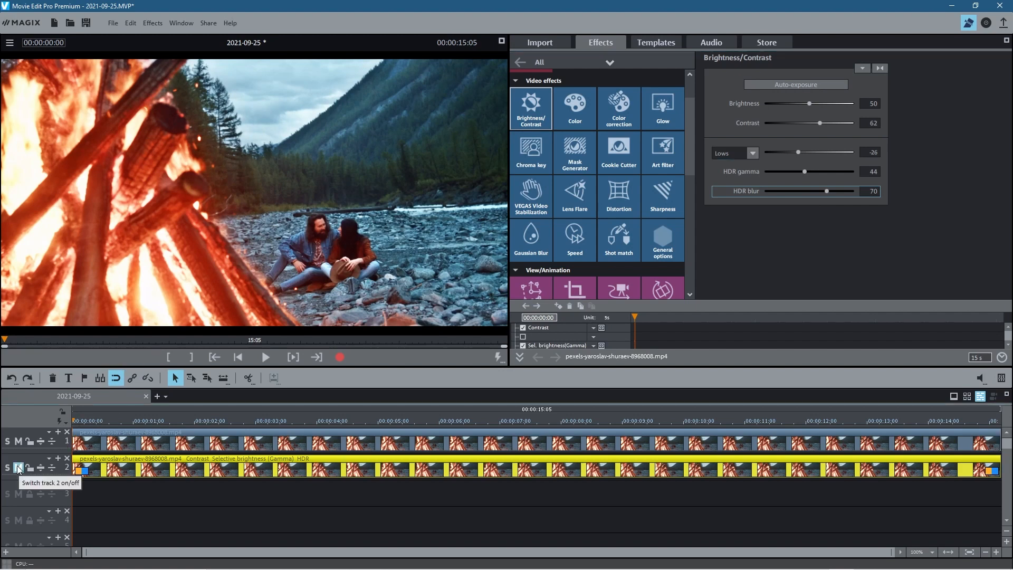
pyautogui.click(18, 469)
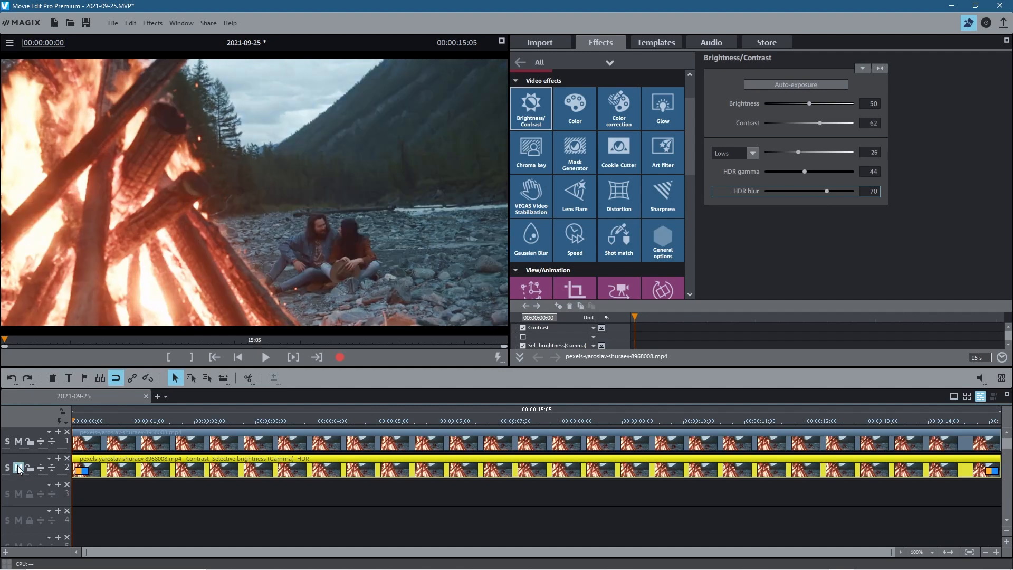
pyautogui.moveTo(18, 468)
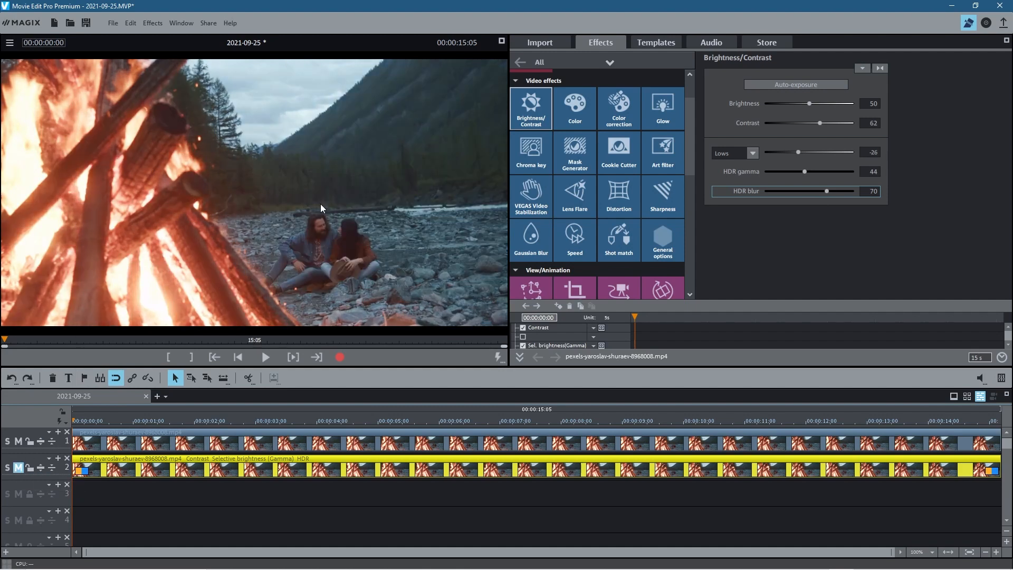
pyautogui.moveTo(467, 170)
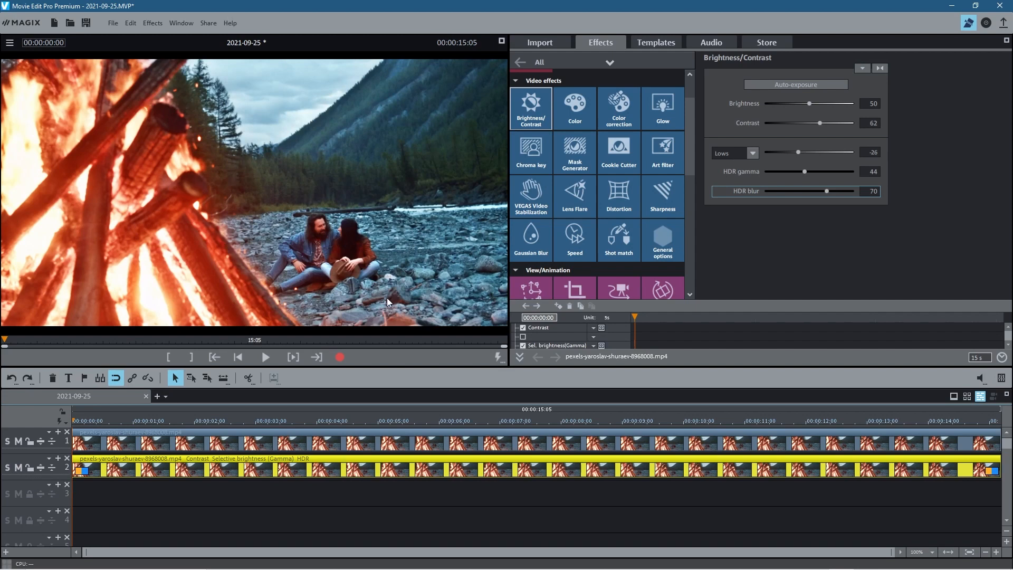
pyautogui.moveTo(107, 398)
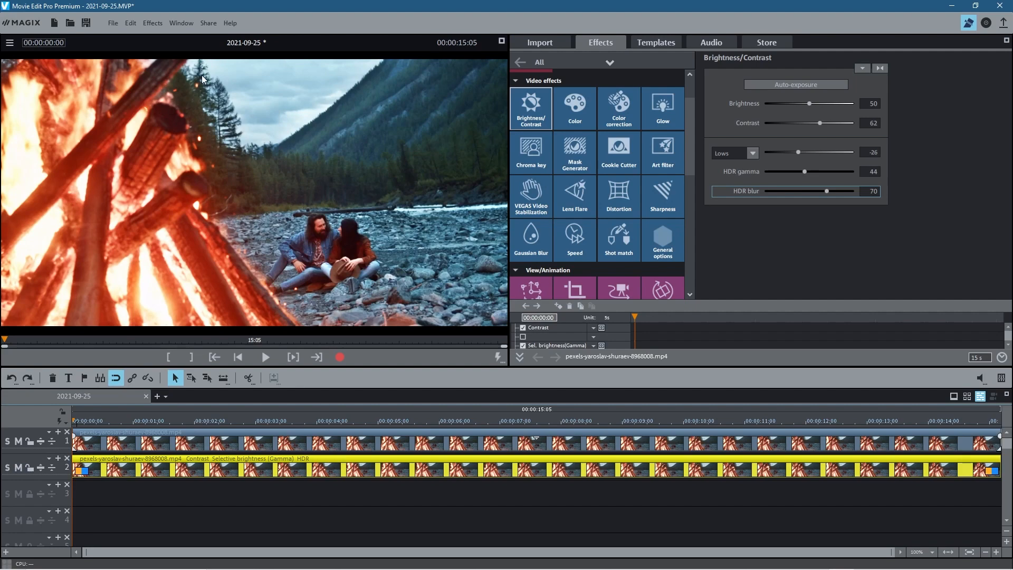
pyautogui.click(265, 356)
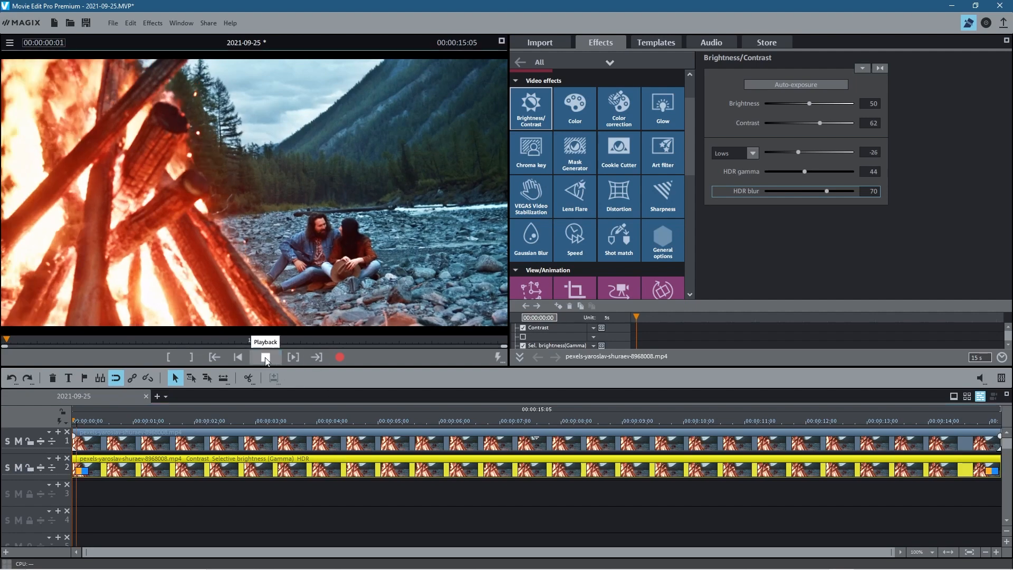
pyautogui.click(265, 356)
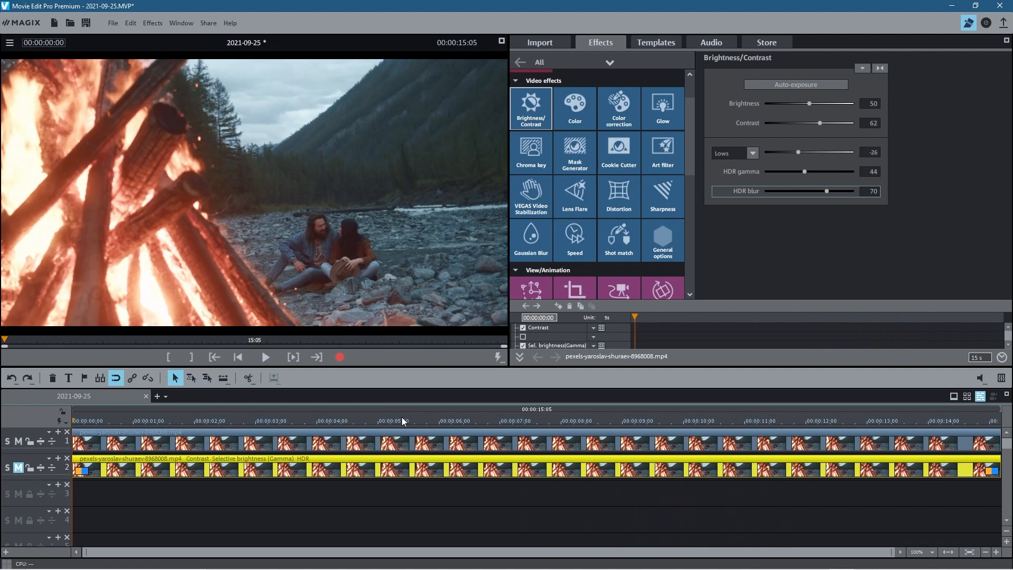
pyautogui.click(522, 420)
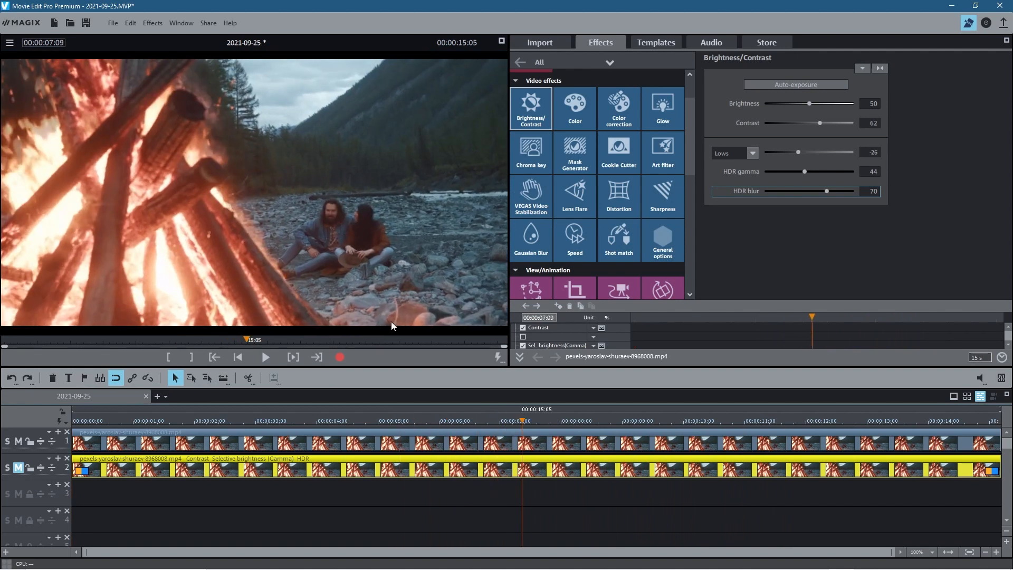
pyautogui.moveTo(334, 216)
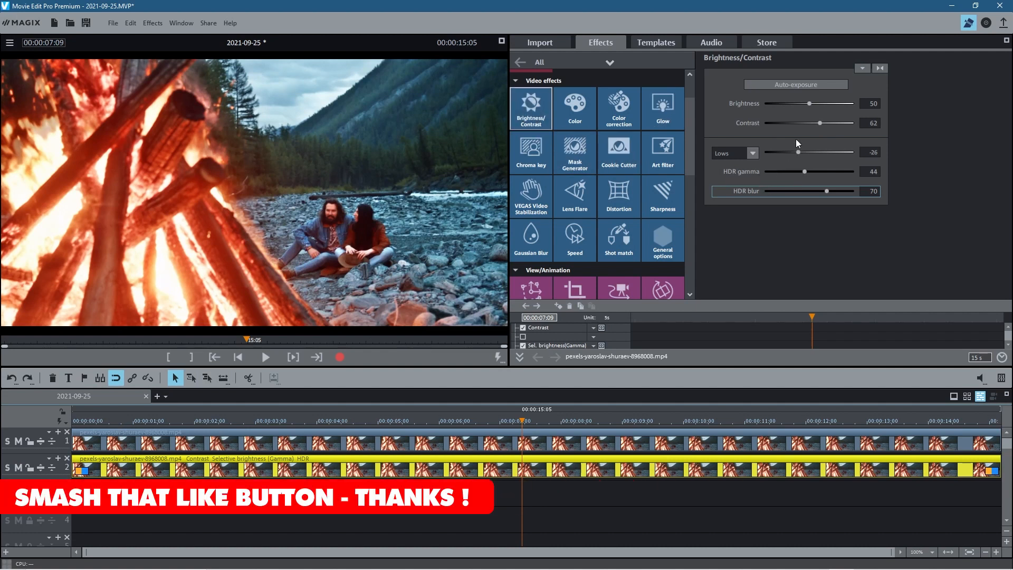
pyautogui.moveTo(239, 145)
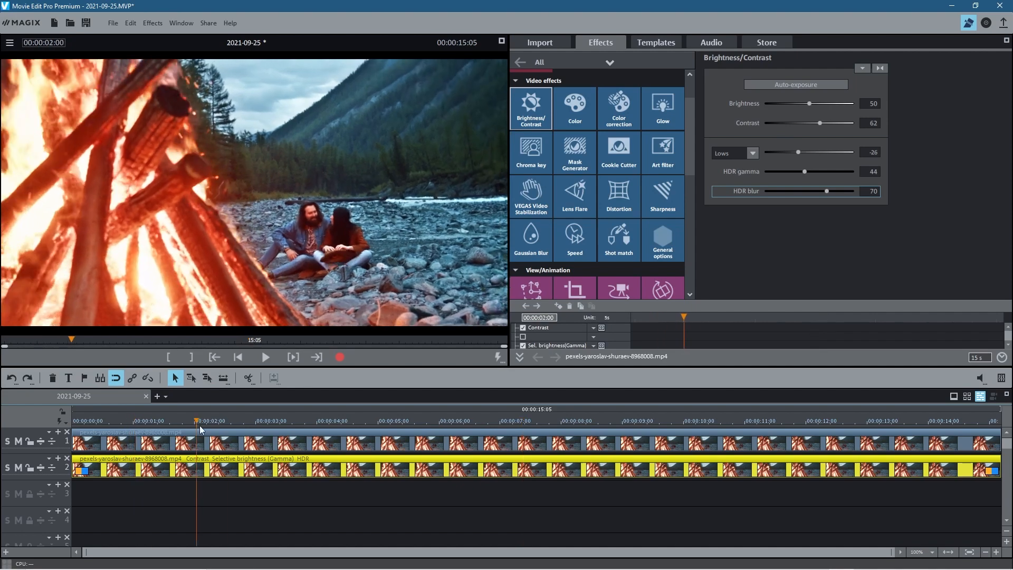
pyautogui.click(782, 421)
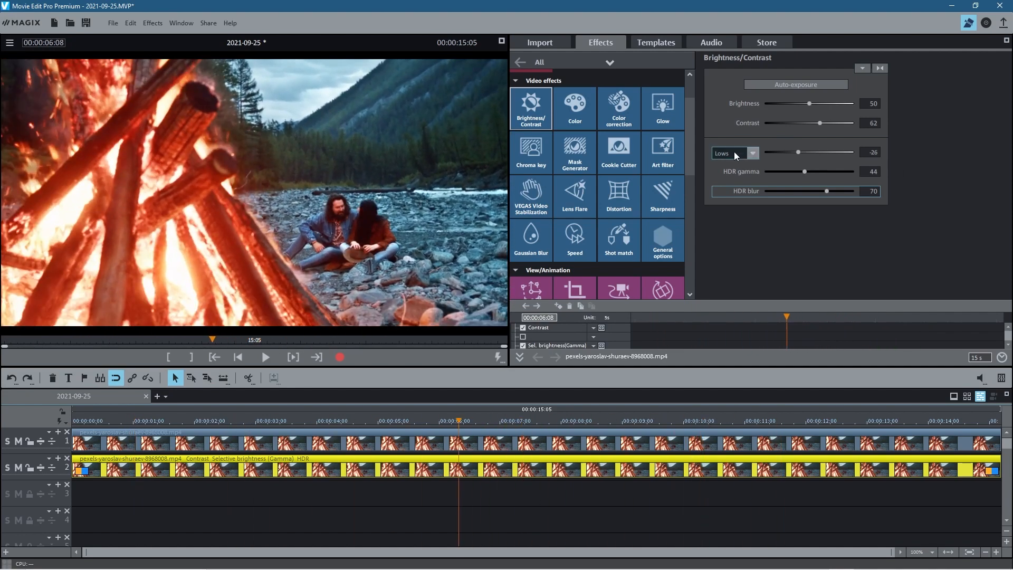
# Change selective brightness from Lows to Gamma, test values down to -91, and reset it to 0.
pyautogui.click(734, 153)
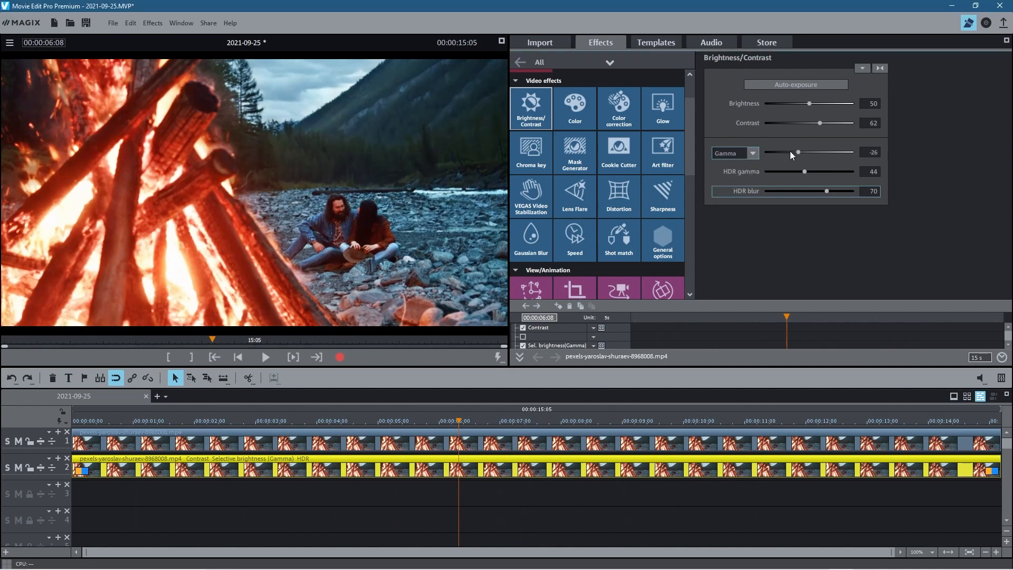
pyautogui.moveTo(798, 152); pyautogui.dragTo(769, 152)
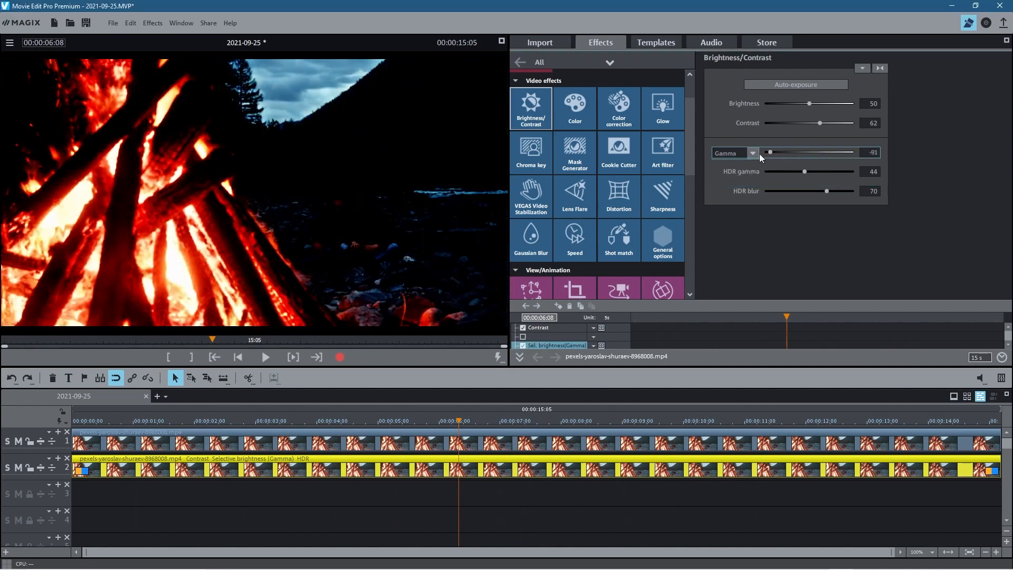
pyautogui.moveTo(769, 152); pyautogui.dragTo(791, 152)
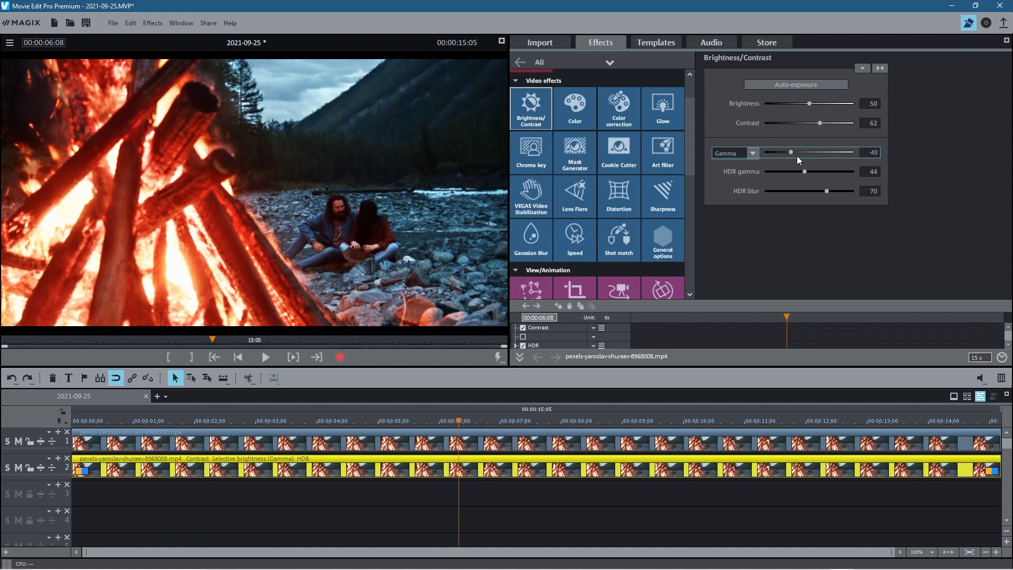
pyautogui.moveTo(789, 152); pyautogui.dragTo(803, 152)
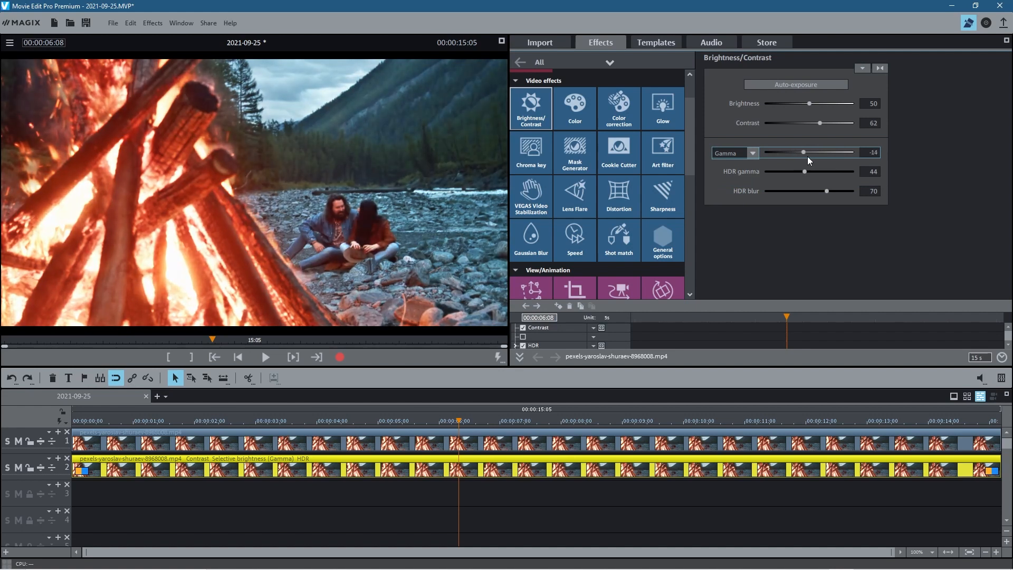
pyautogui.moveTo(804, 152); pyautogui.dragTo(806, 152)
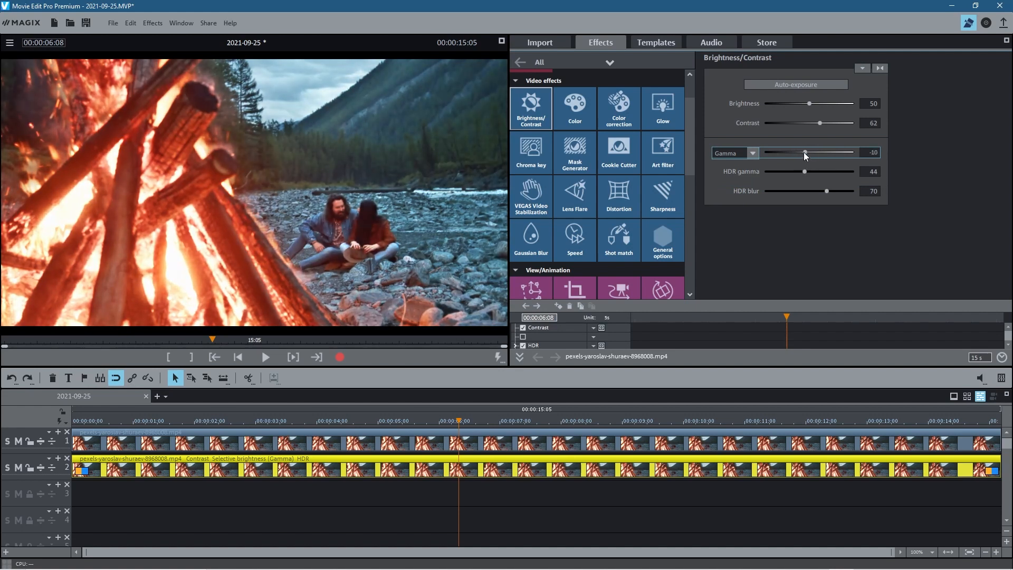
pyautogui.moveTo(804, 152); pyautogui.dragTo(808, 152)
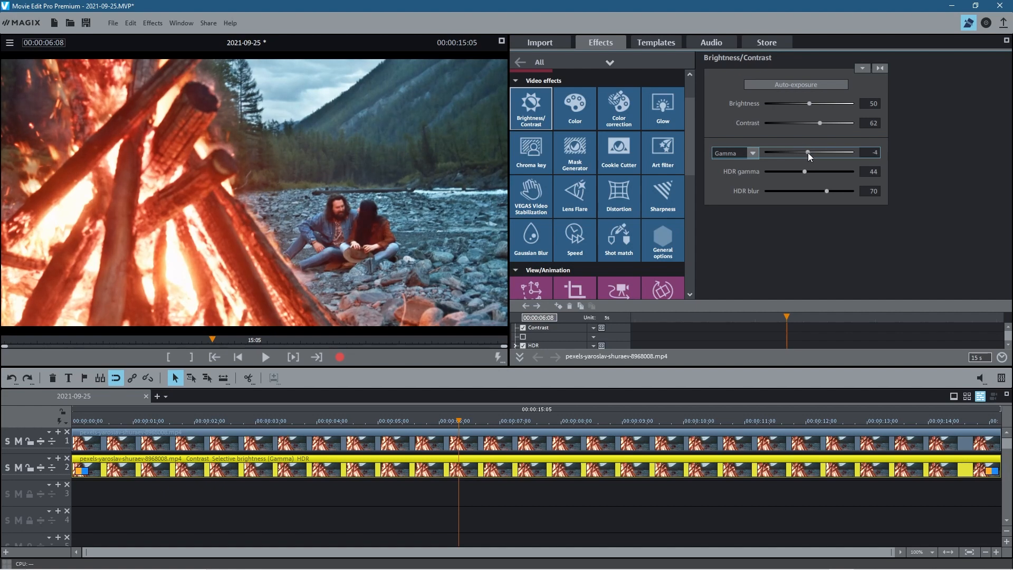
pyautogui.moveTo(808, 153); pyautogui.dragTo(808, 153)
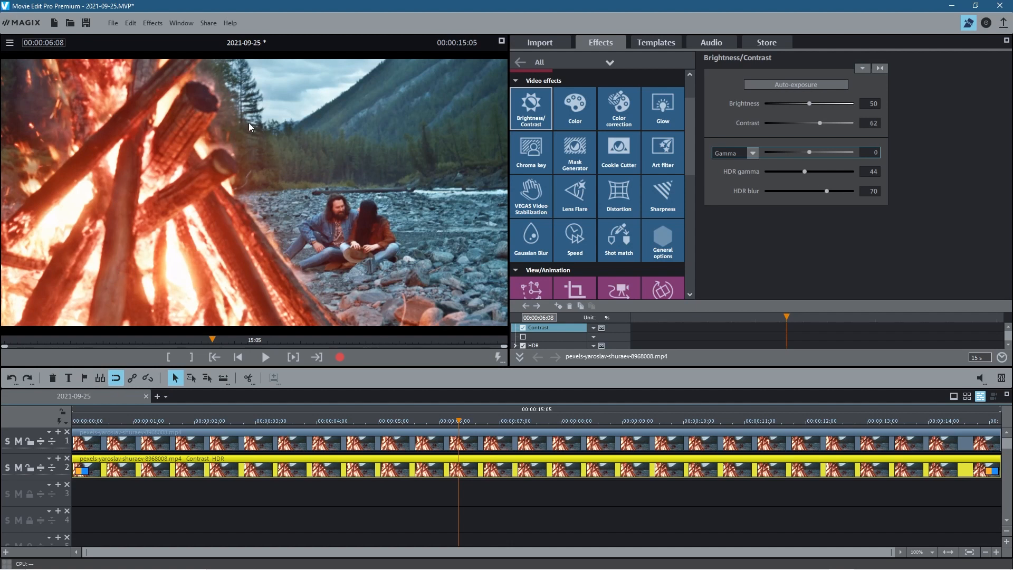
pyautogui.moveTo(357, 354)
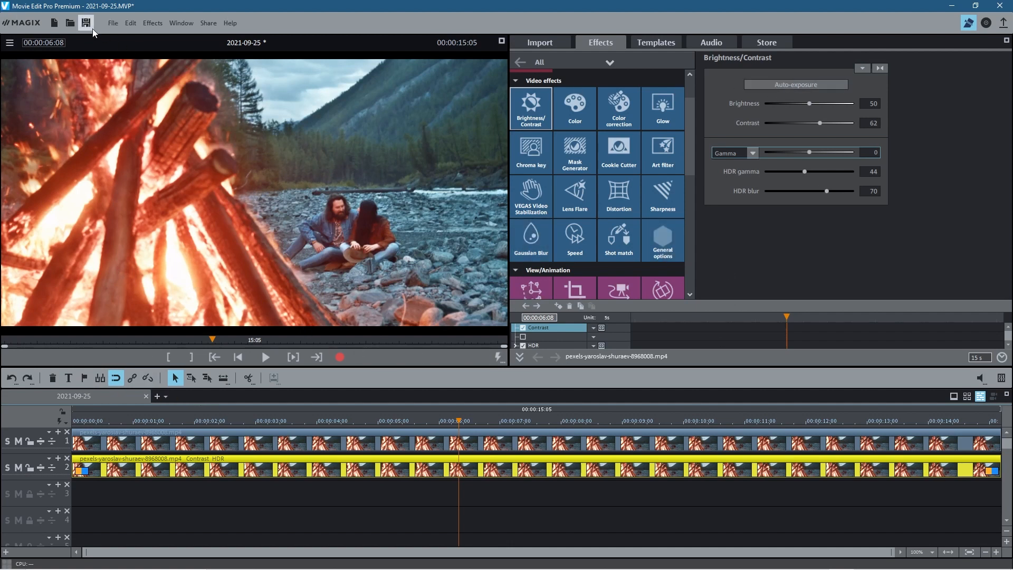
# Save the project as 'hdr gamma' in the Desktop's Movie Edit Pro 2022 - HDR Gamma Tutorial folder.
pyautogui.click(113, 23)
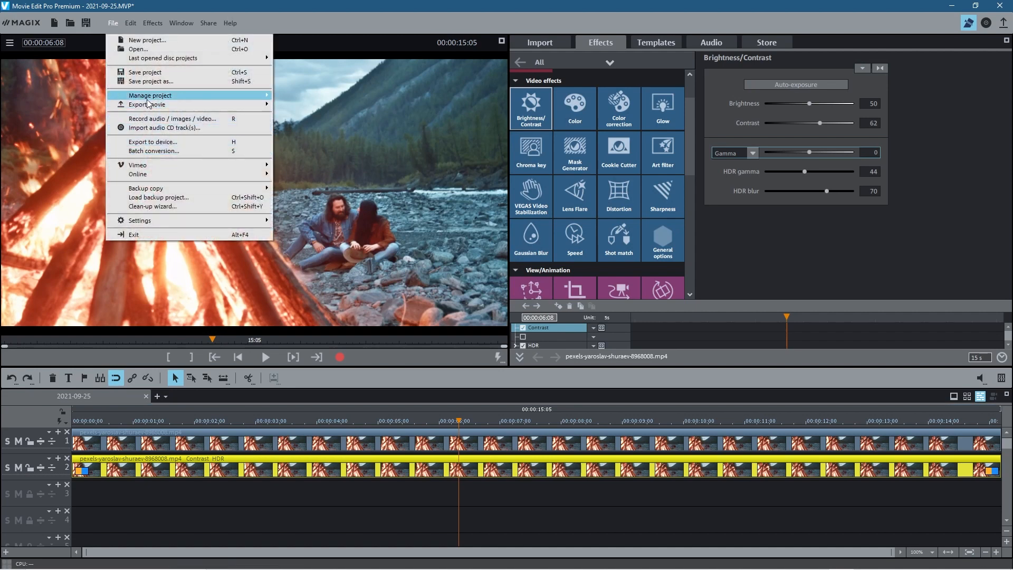
pyautogui.click(150, 82)
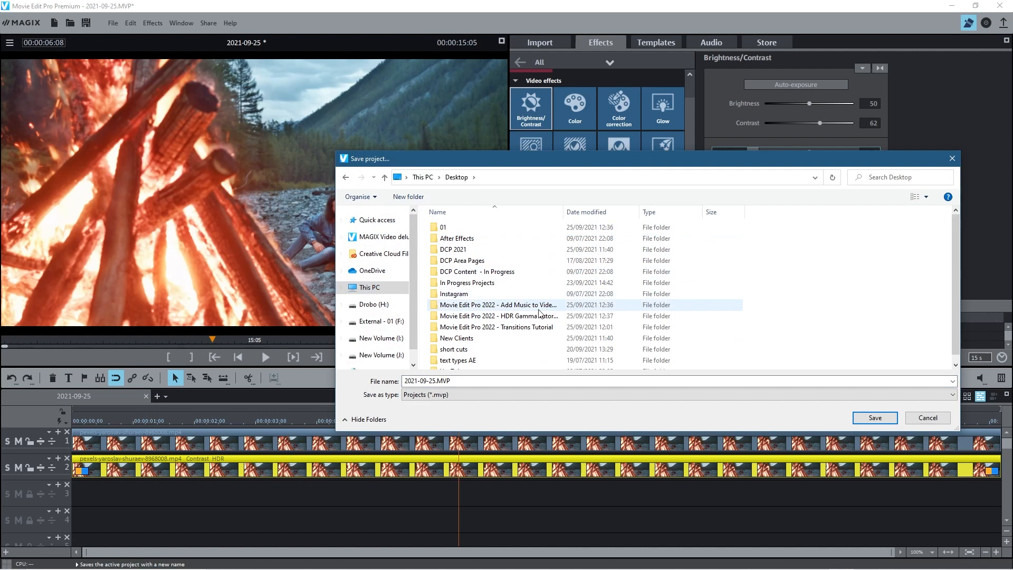
pyautogui.click(498, 316)
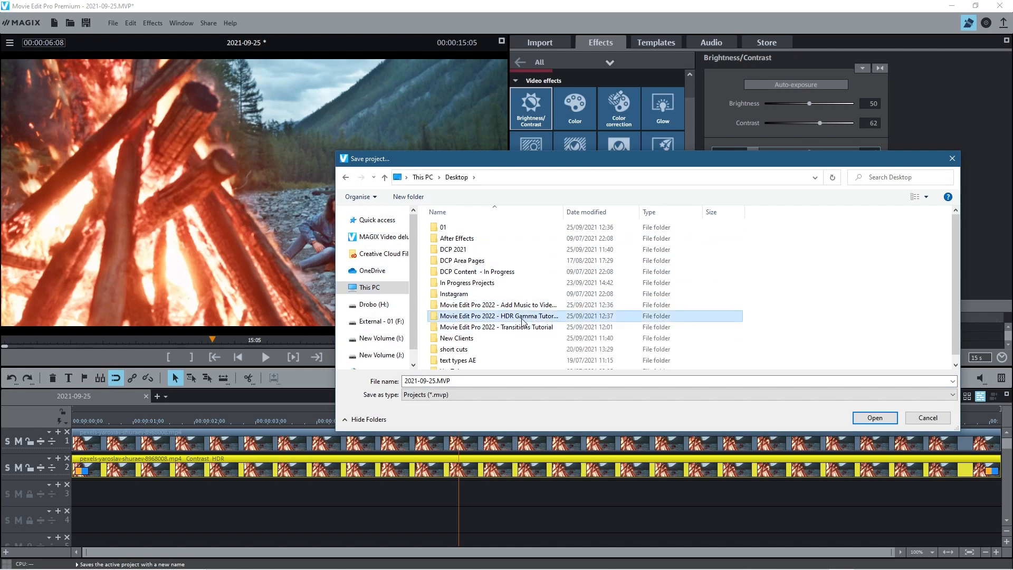
pyautogui.doubleClick(498, 316)
pyautogui.write('hdr gamma')
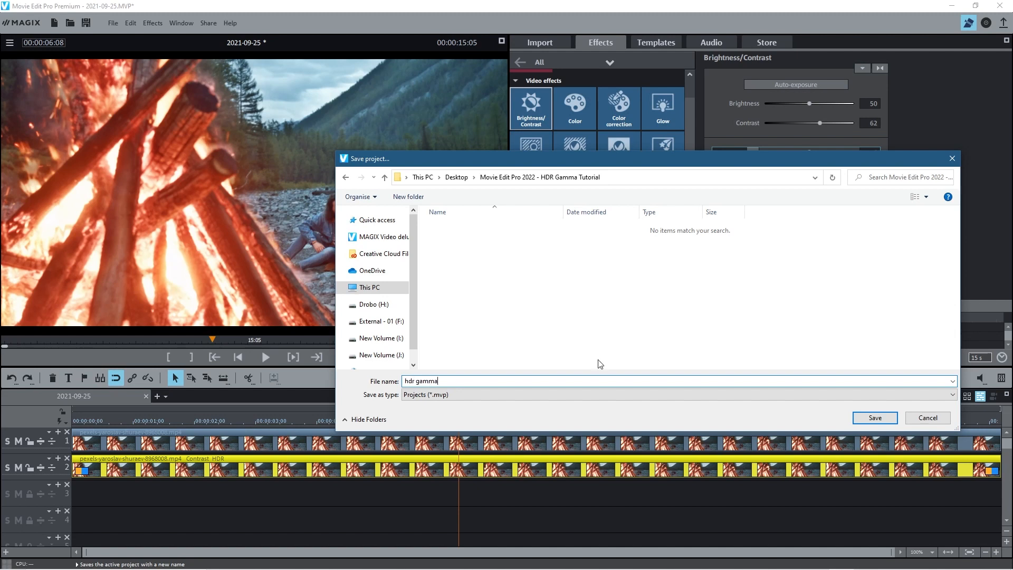
pyautogui.click(874, 418)
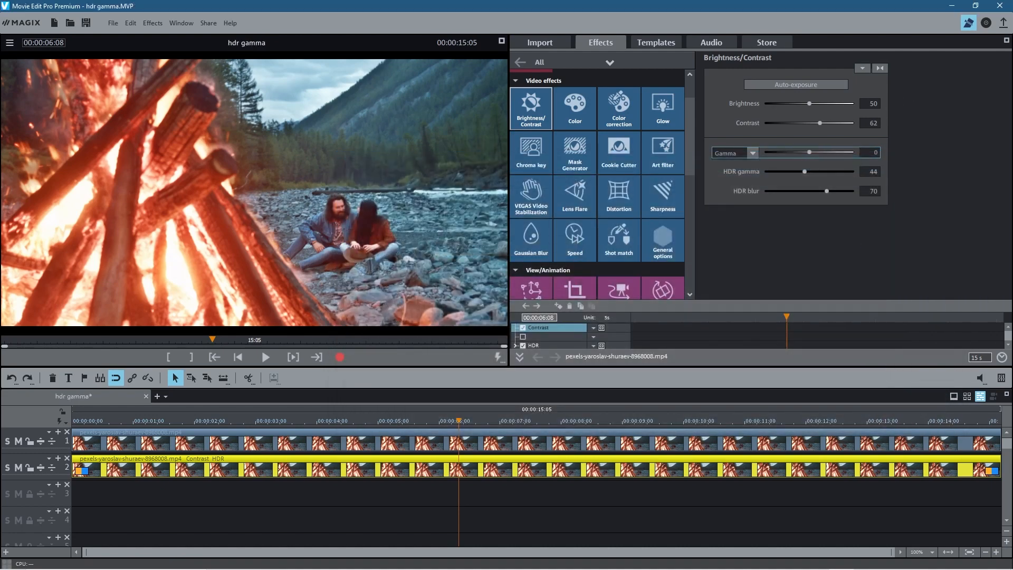